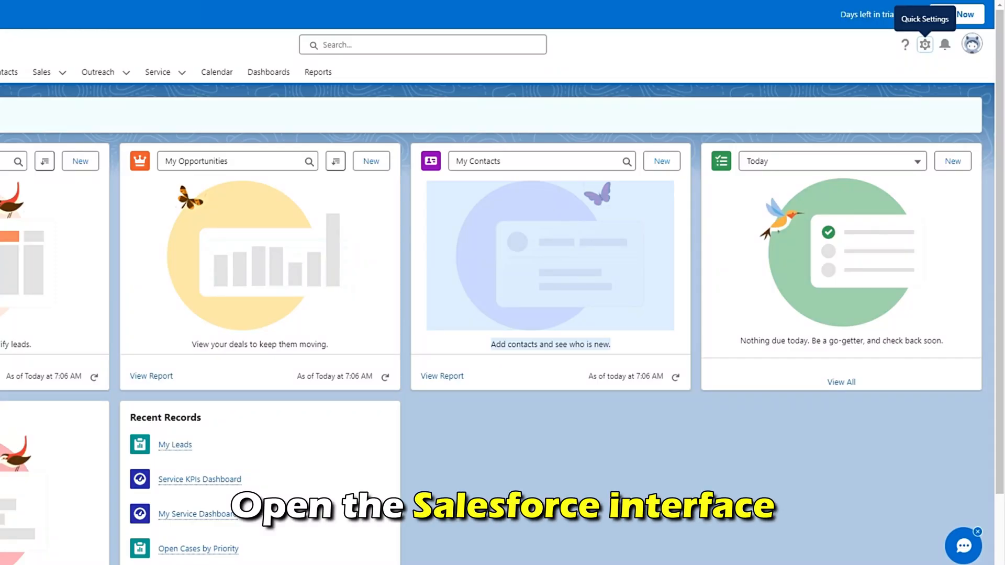
# Step: Open Advanced Setup from the Quick Settings gear menu
pyautogui.click(924, 44)
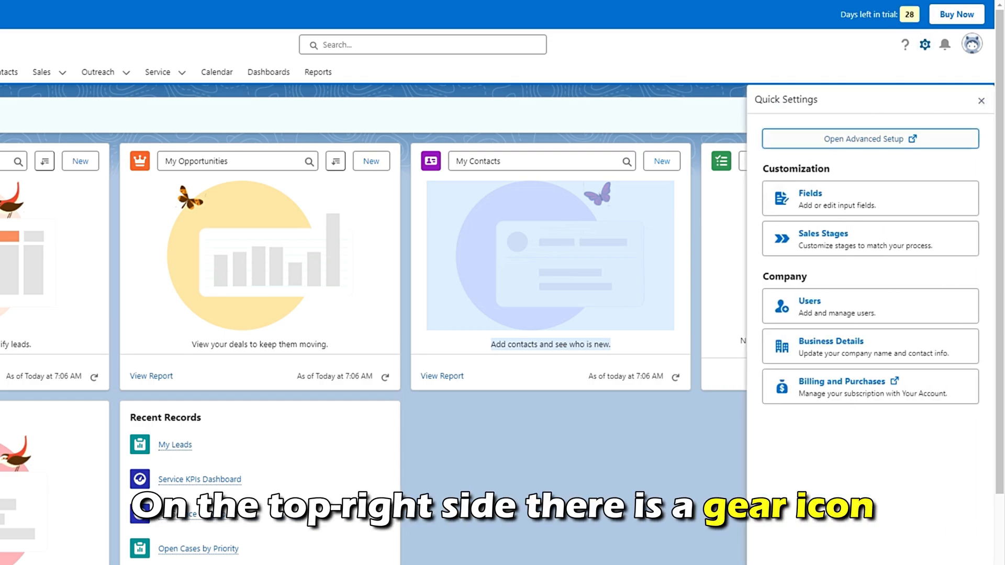
pyautogui.click(870, 138)
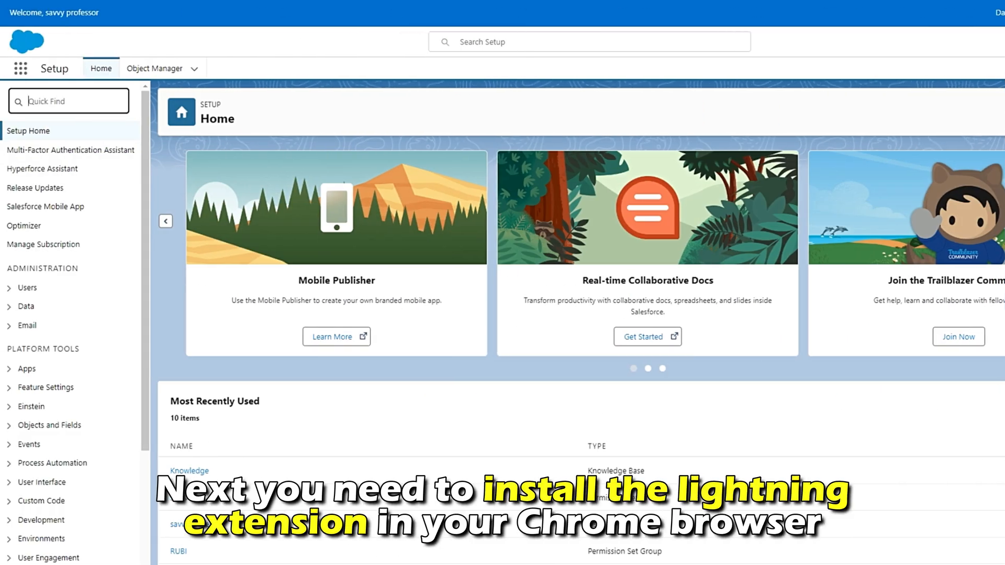
# Step: Search Quick Find for 'Lightning Extension' and open its User Interface setup page
pyautogui.write('Lightning Extension')
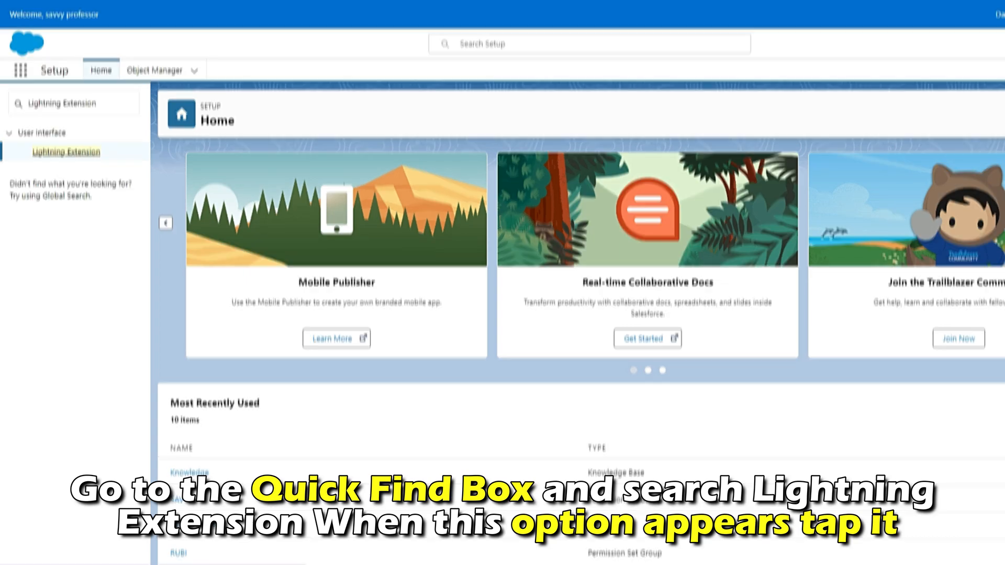
pyautogui.click(66, 152)
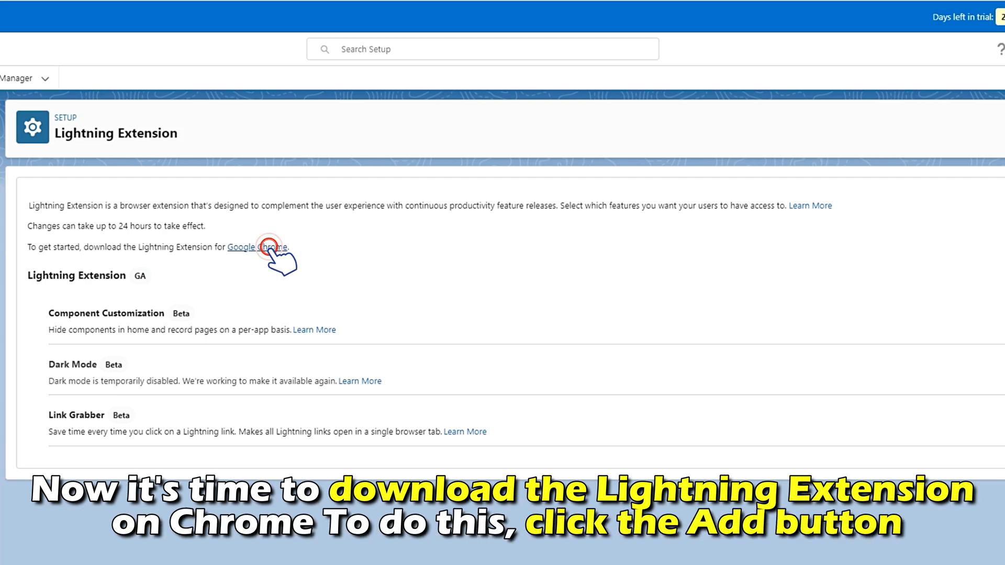
# Step: Follow the Google Chrome download link and confirm the external redirect
pyautogui.click(257, 247)
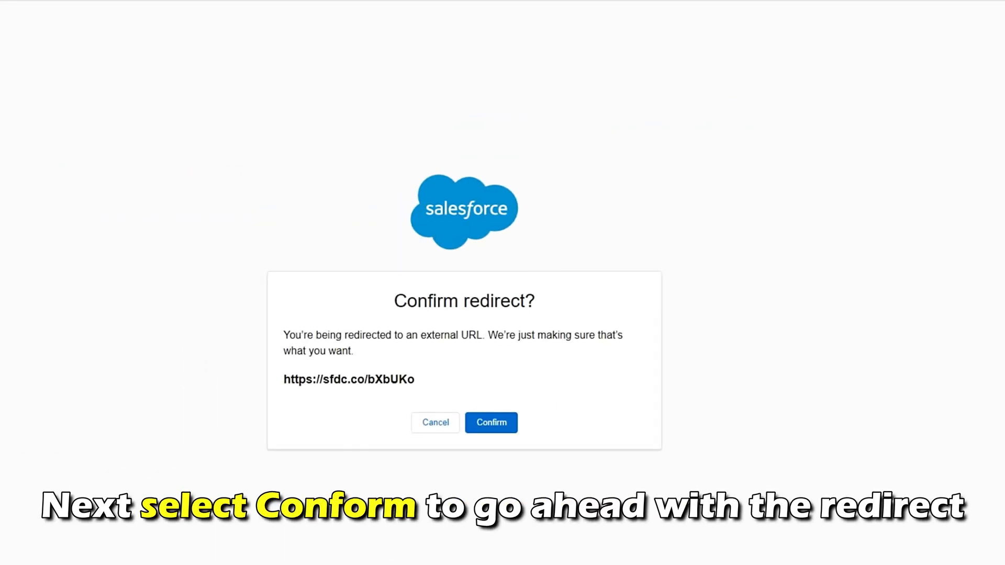
pyautogui.click(491, 422)
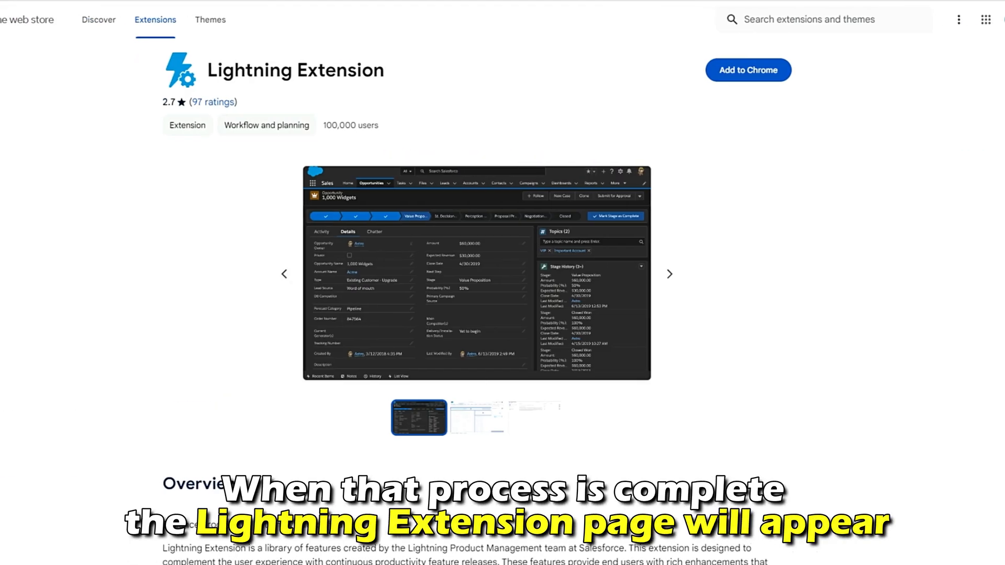
# Step: Add the Lightning Extension to Chrome from its Web Store listing
pyautogui.click(748, 70)
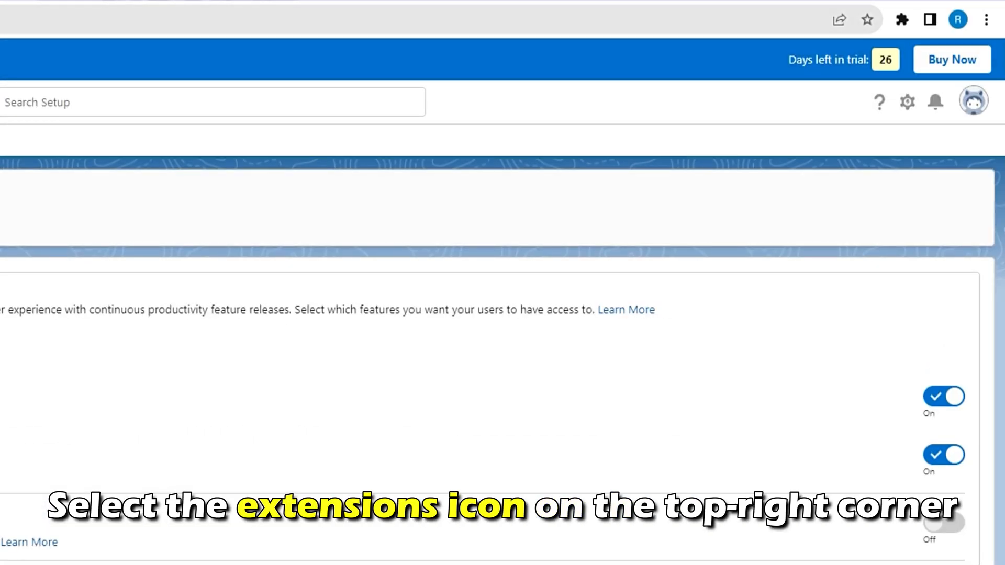
# Step: Pin Lightning Extension to the Chrome toolbar and open its feature popup
pyautogui.click(900, 20)
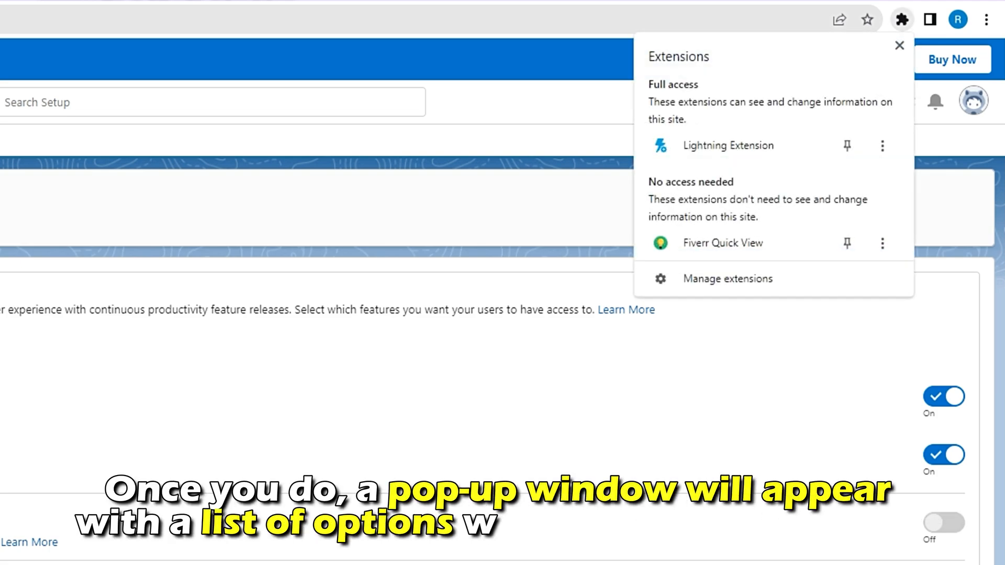
pyautogui.moveTo(727, 146)
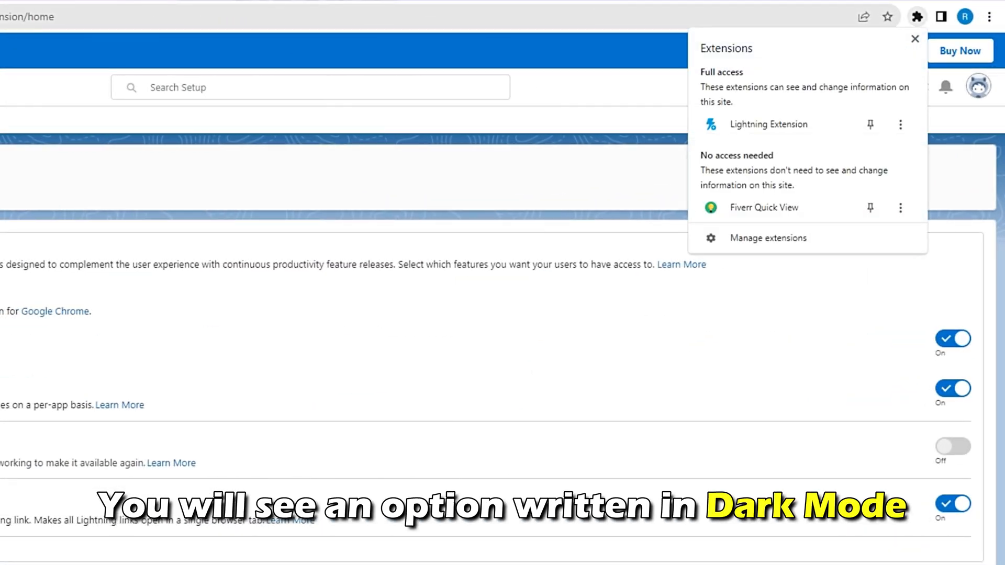
pyautogui.click(915, 39)
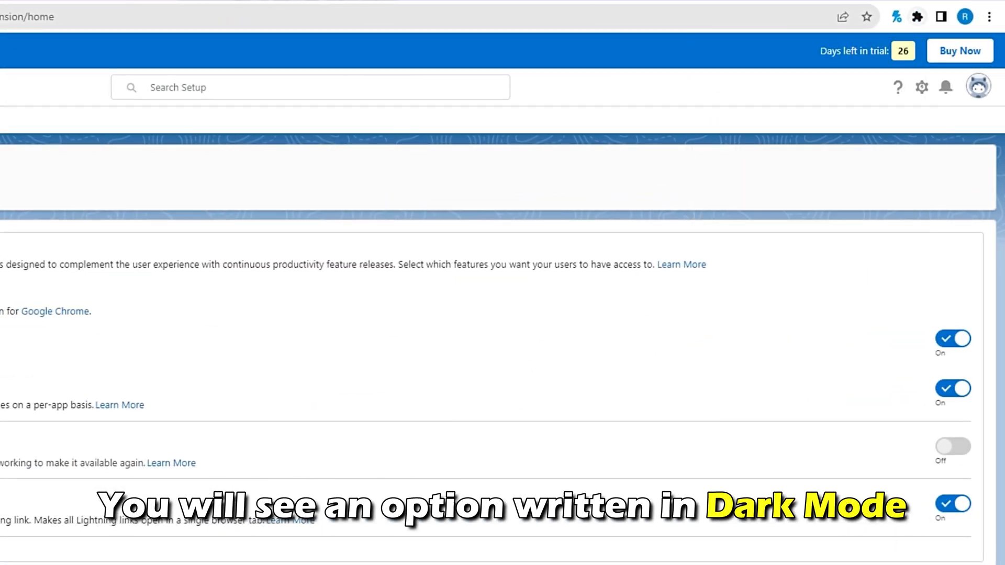
pyautogui.click(896, 16)
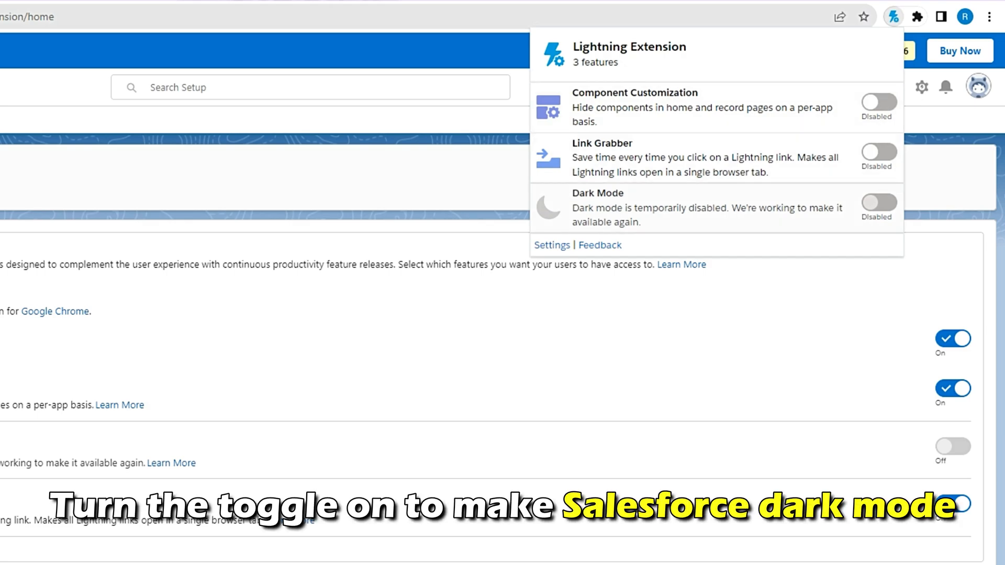